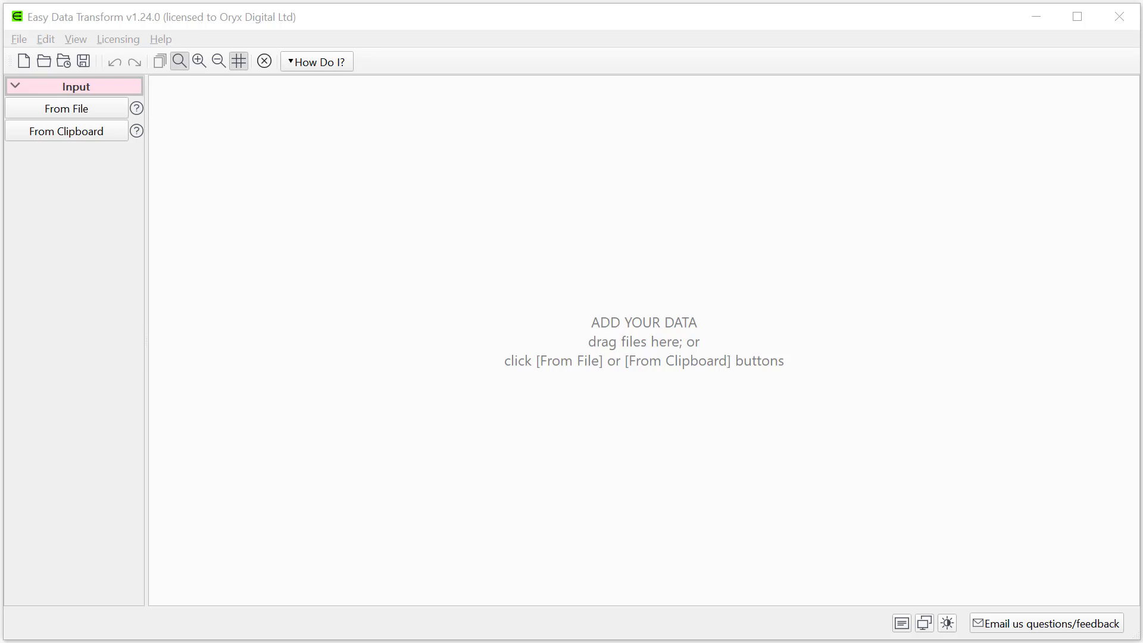
# Load orders.tsv from the example folder as input data (14 columns, 830 rows)
pyautogui.click(67, 109)
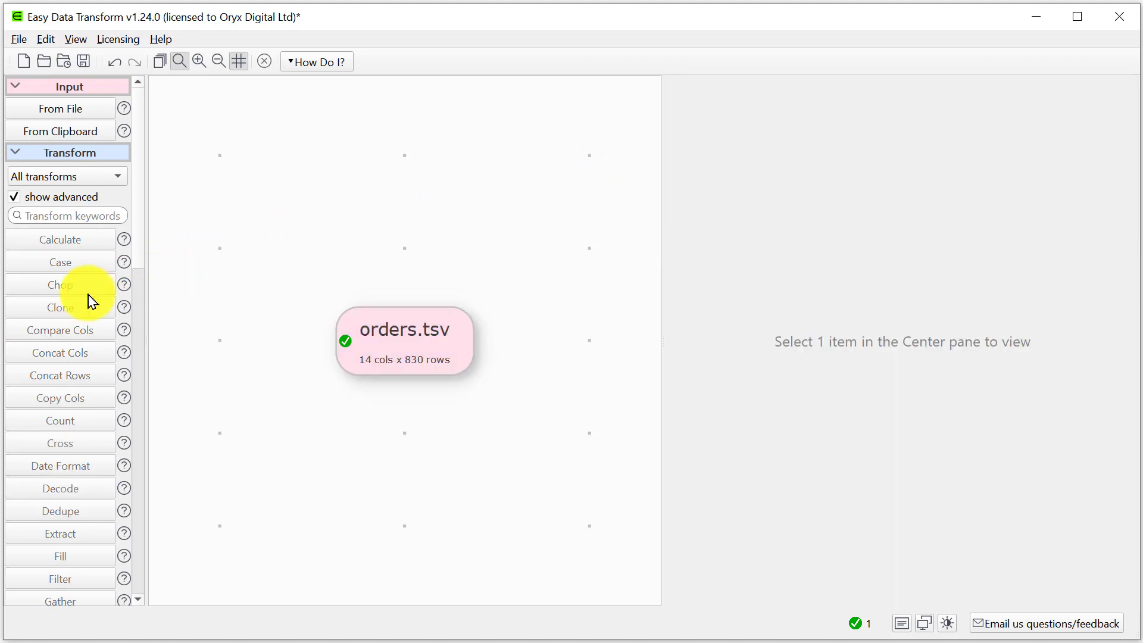
pyautogui.moveTo(56, 284)
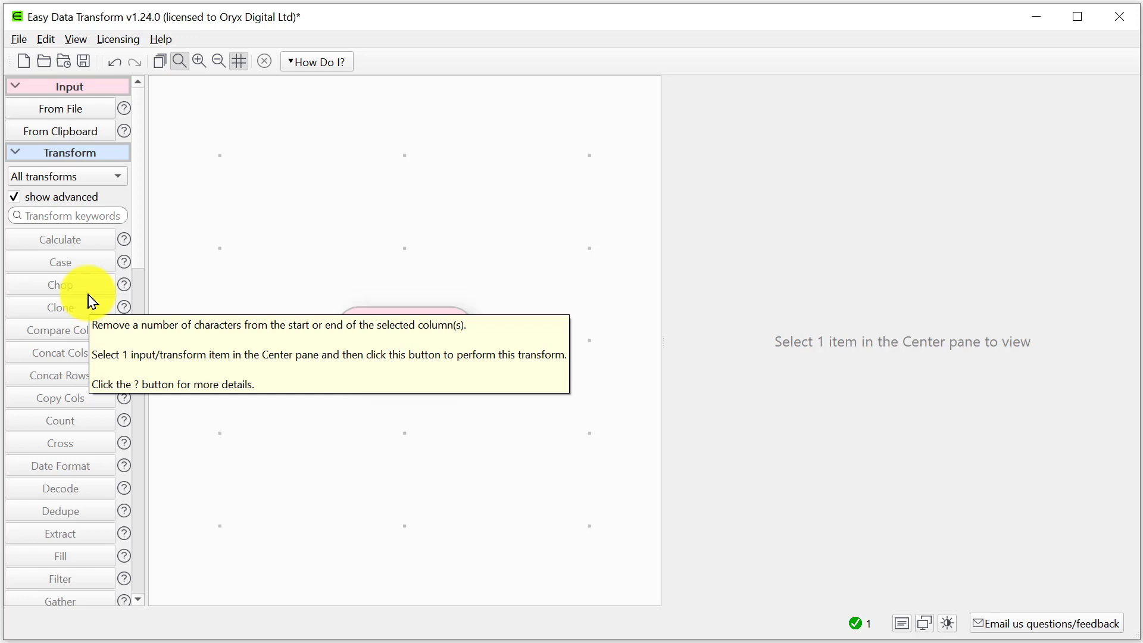
pyautogui.moveTo(161, 557)
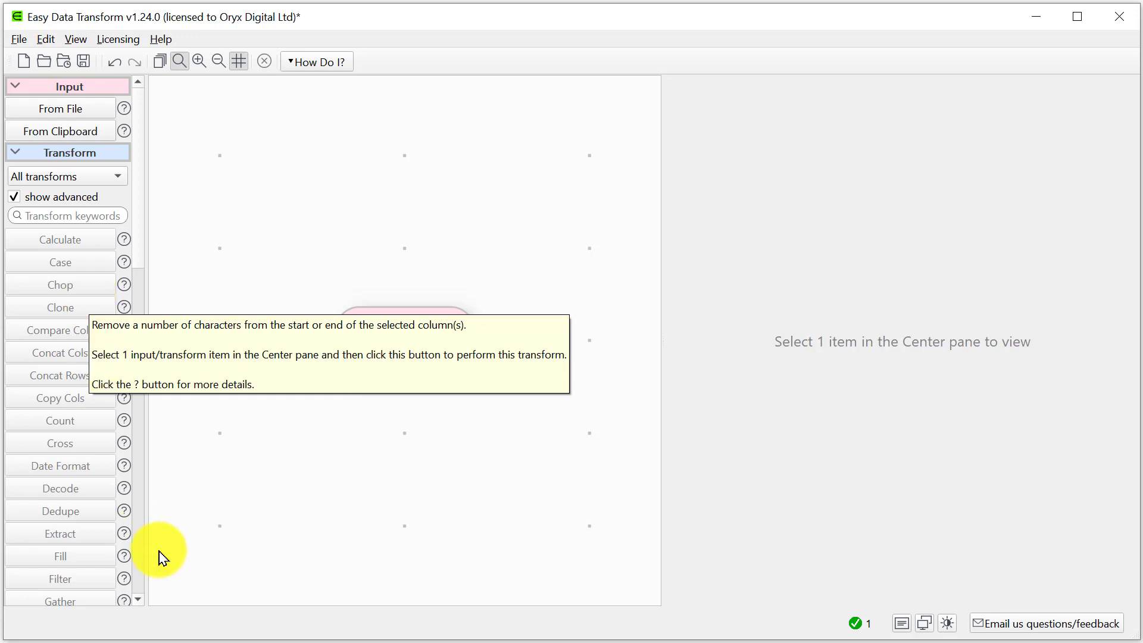
# Add a file output for orders saved as Delimited text (*.csv) named output.csv
pyautogui.scroll(-3)
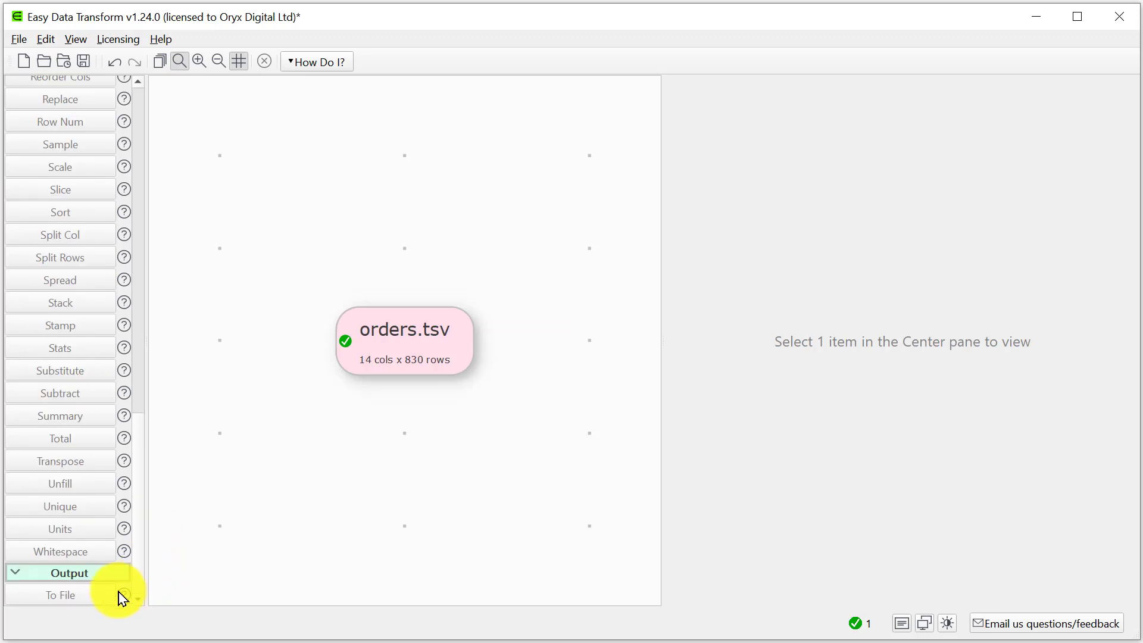
pyautogui.click(403, 329)
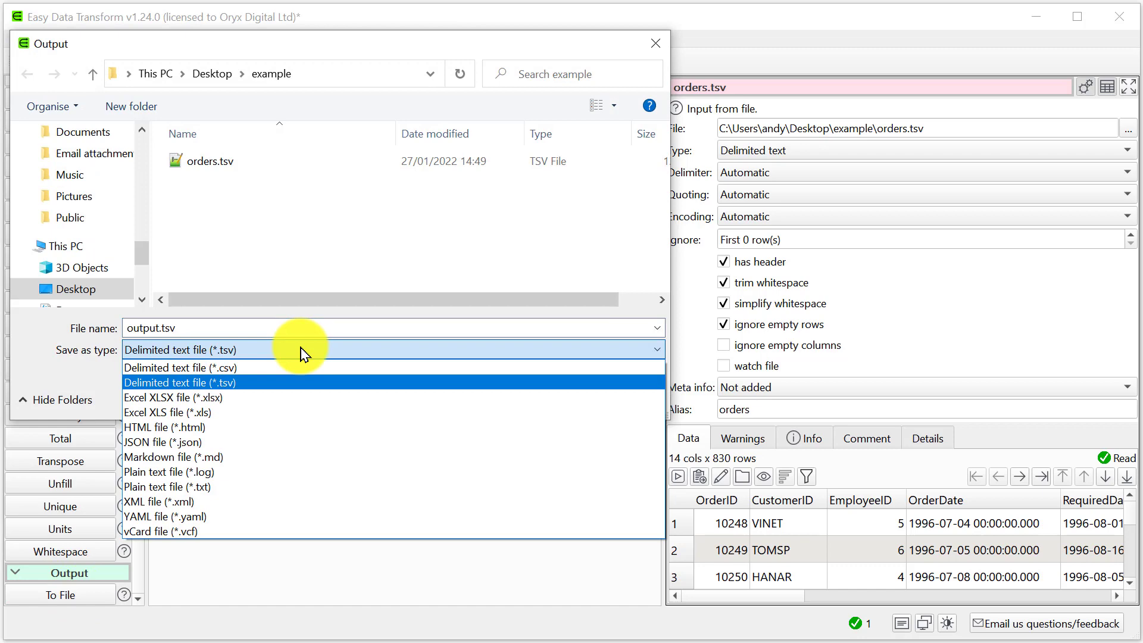
pyautogui.click(180, 367)
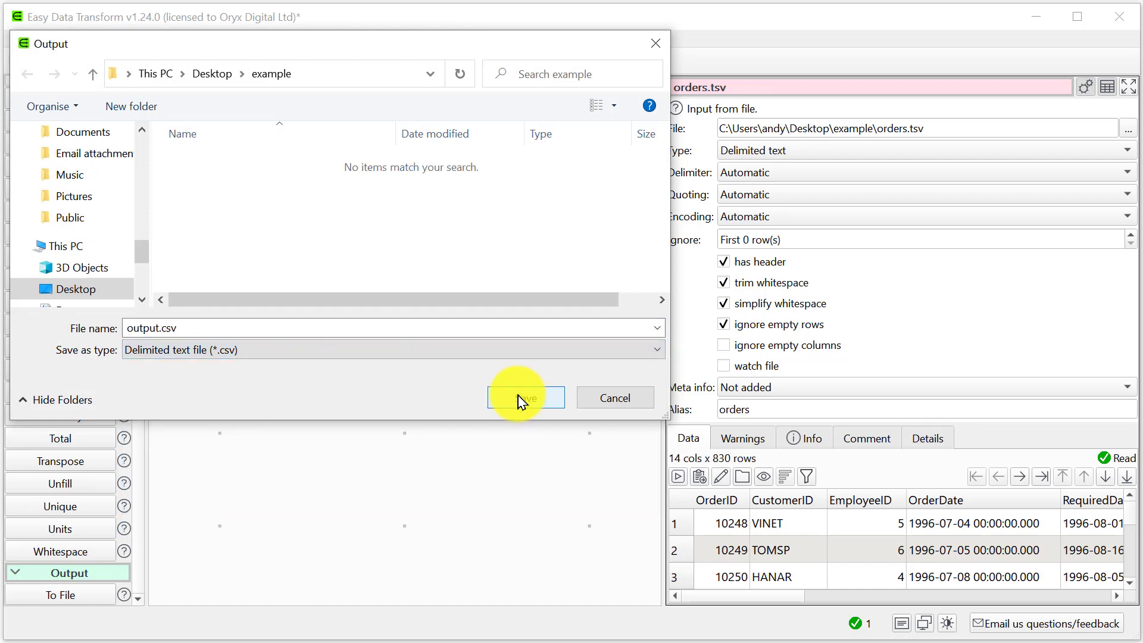
pyautogui.click(526, 398)
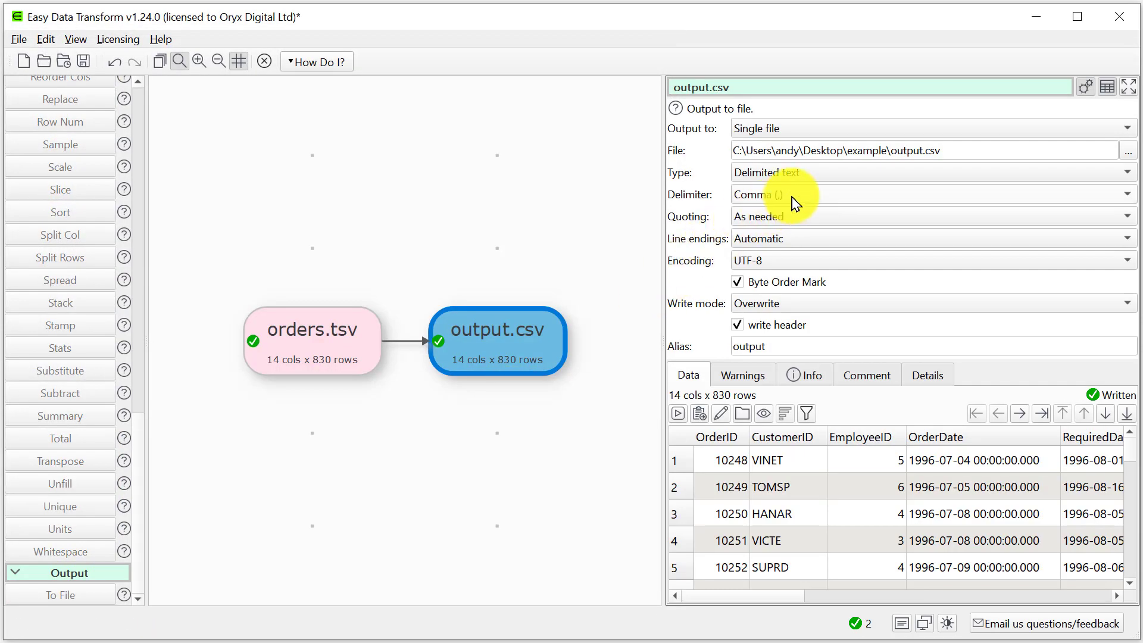
pyautogui.moveTo(793, 203)
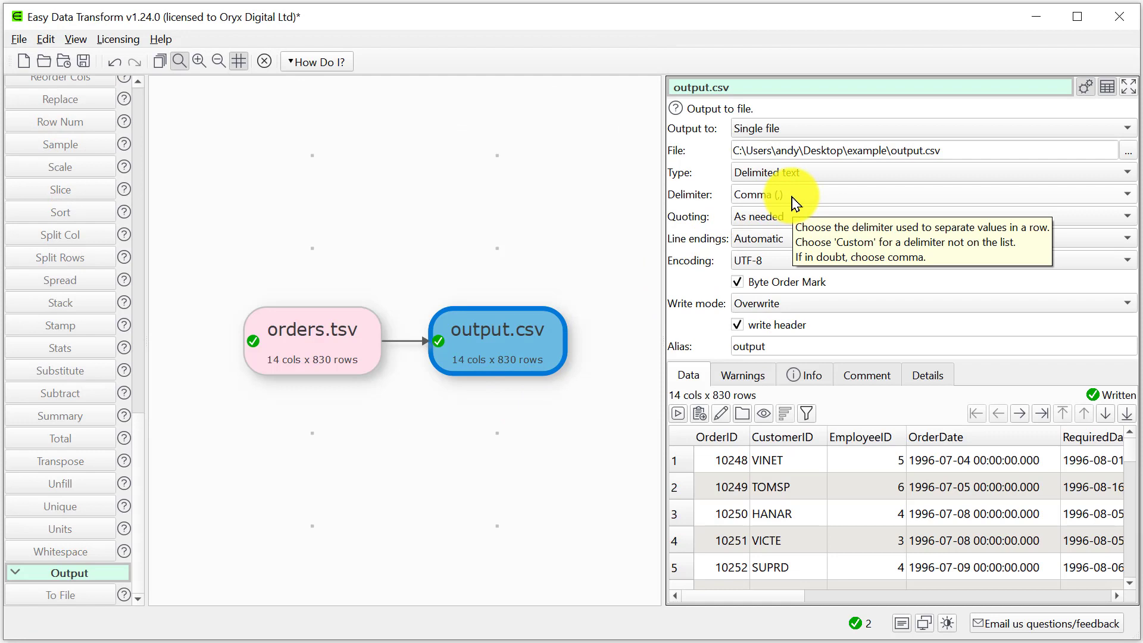
pyautogui.moveTo(790, 222)
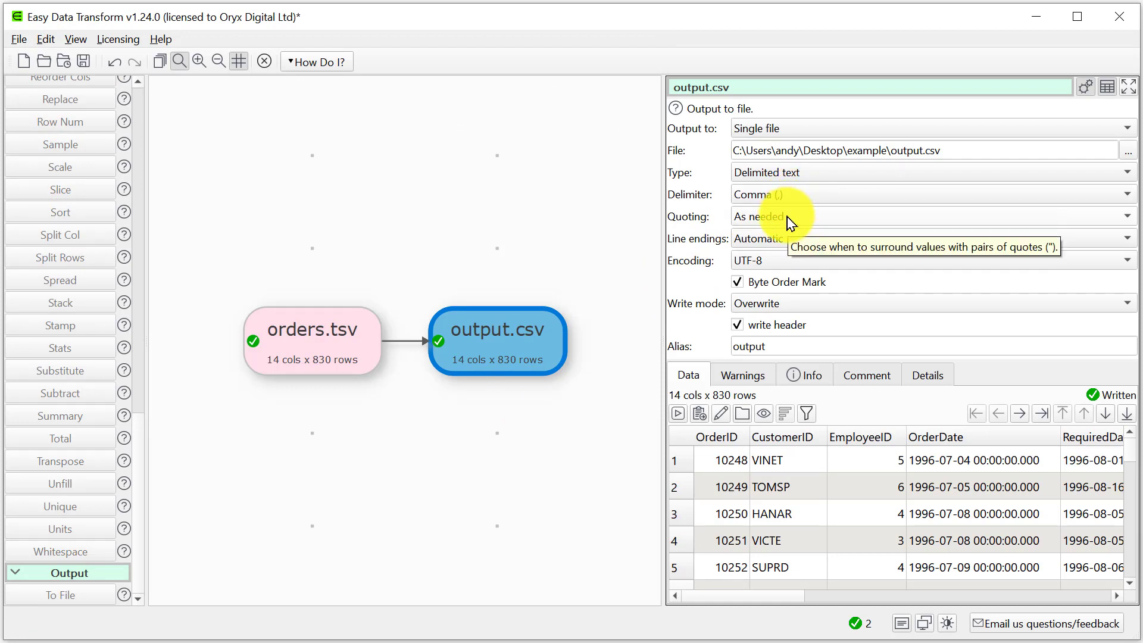
pyautogui.moveTo(785, 244)
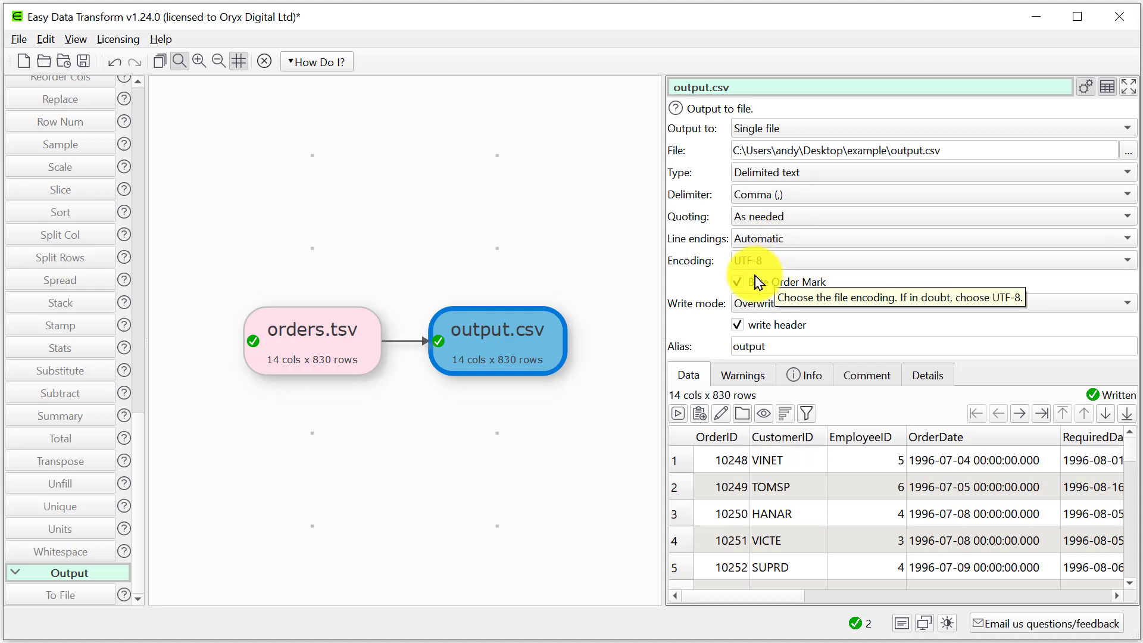
pyautogui.moveTo(751, 283)
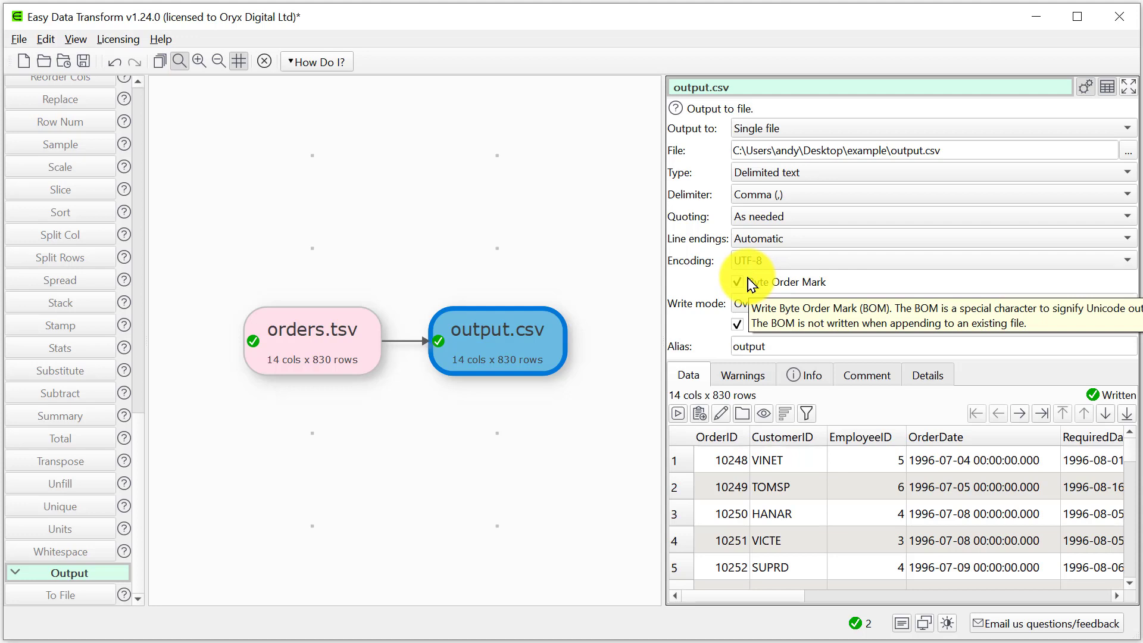
pyautogui.click(930, 238)
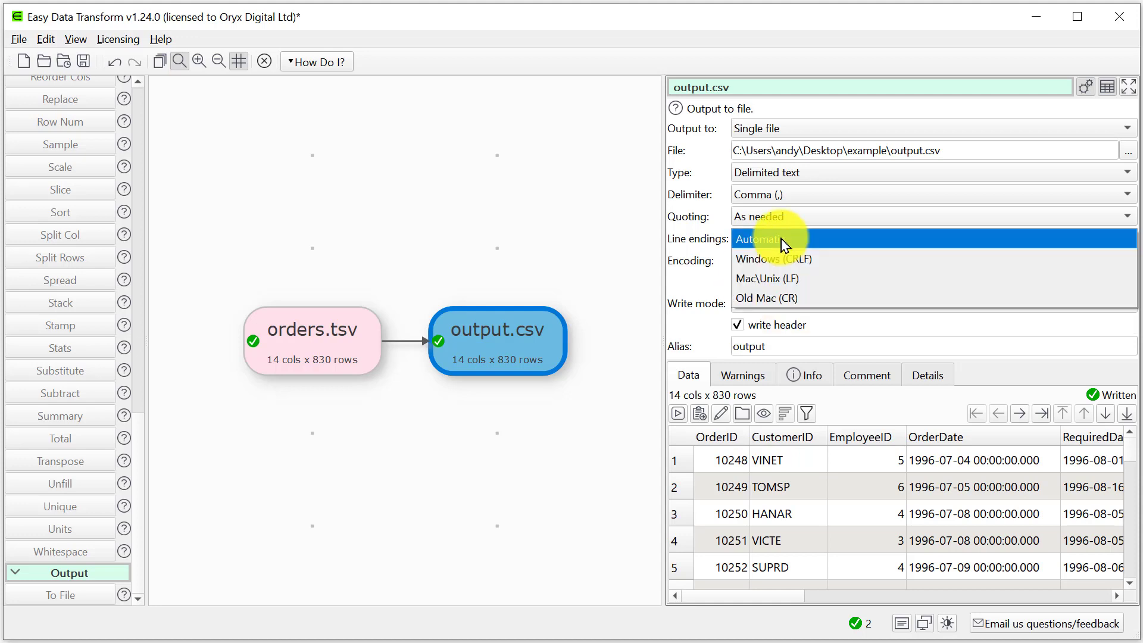
pyautogui.click(758, 238)
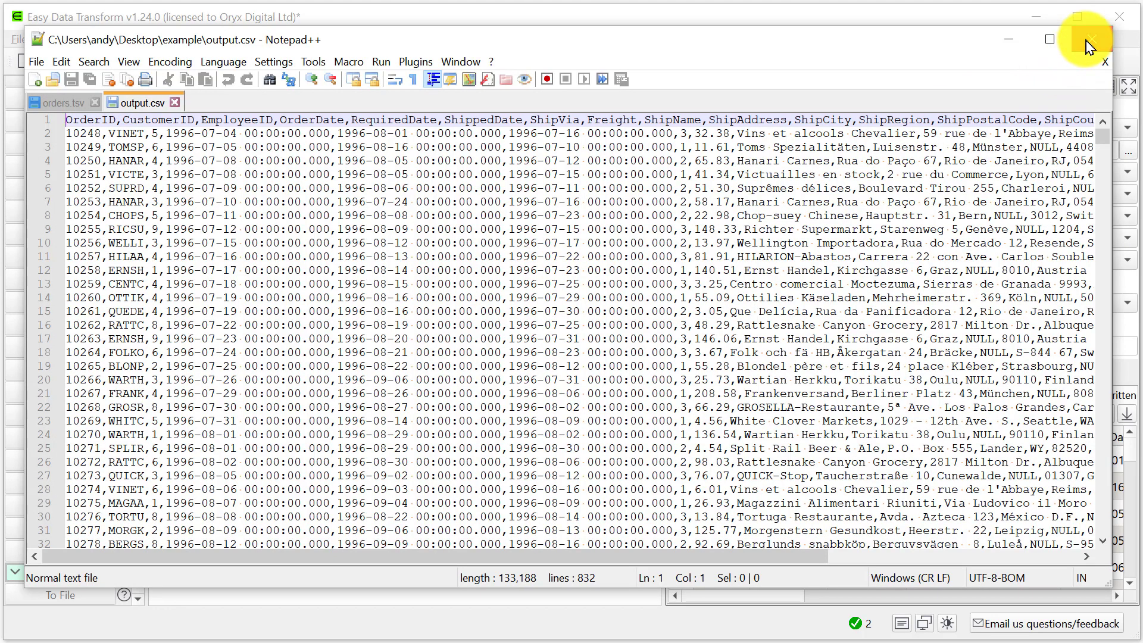
# Close Notepad++ after checking output.csv rows are comma-separated
pyautogui.click(1086, 43)
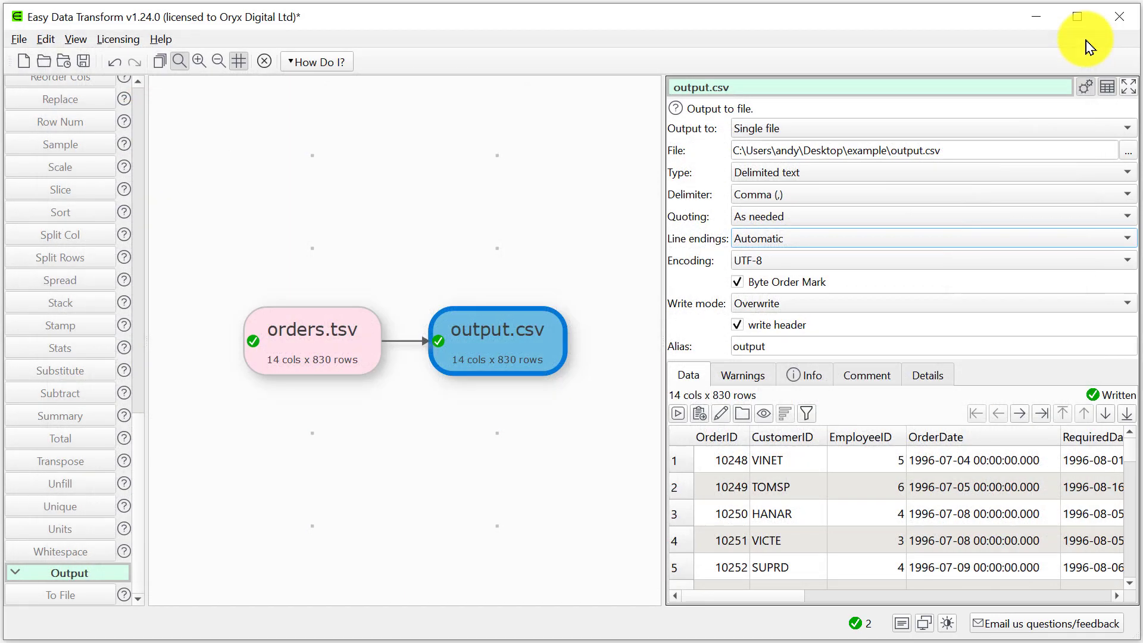
pyautogui.moveTo(84, 61)
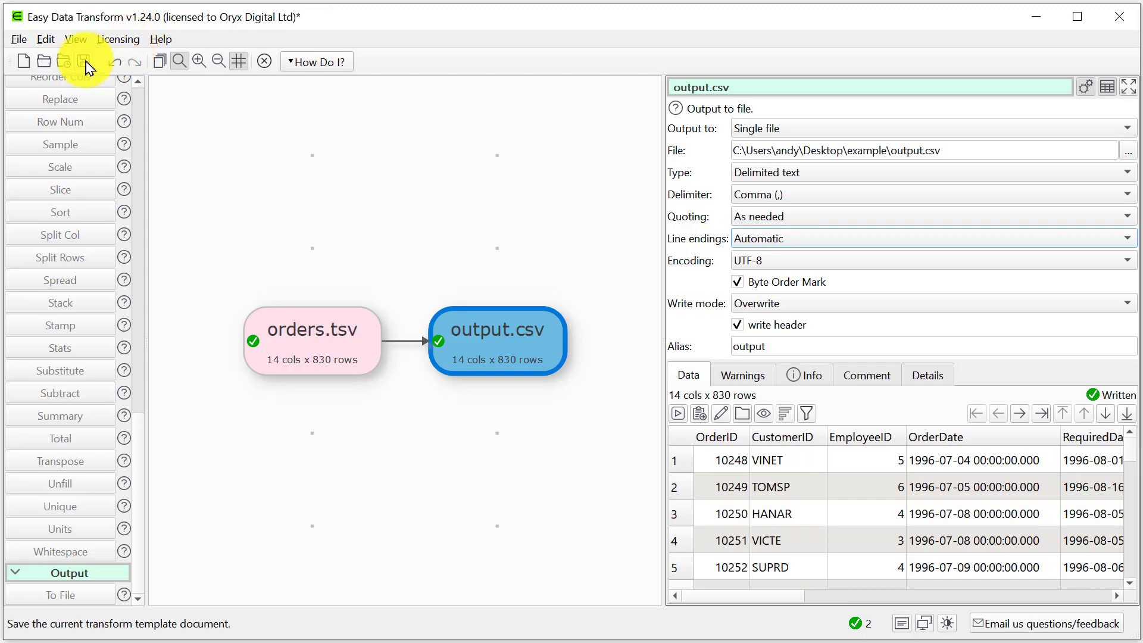
# Save the transform as MyTransform.transform in the example folder
pyautogui.click(83, 61)
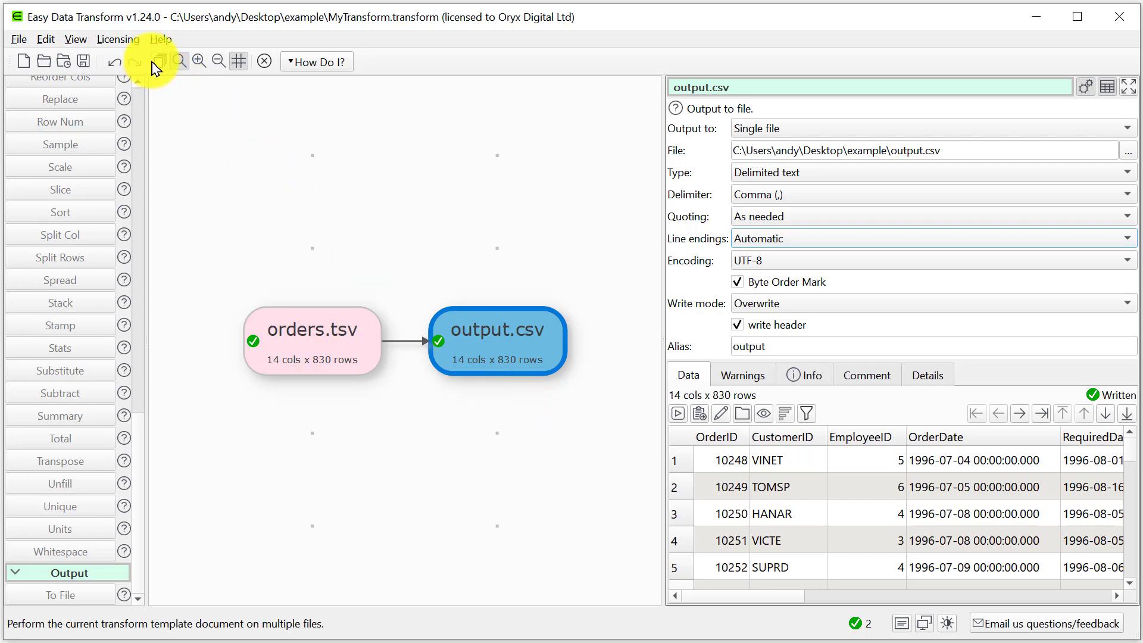
# In Batch Process, replace 'orders' with * so every .tsv file in the folder is input
pyautogui.click(159, 60)
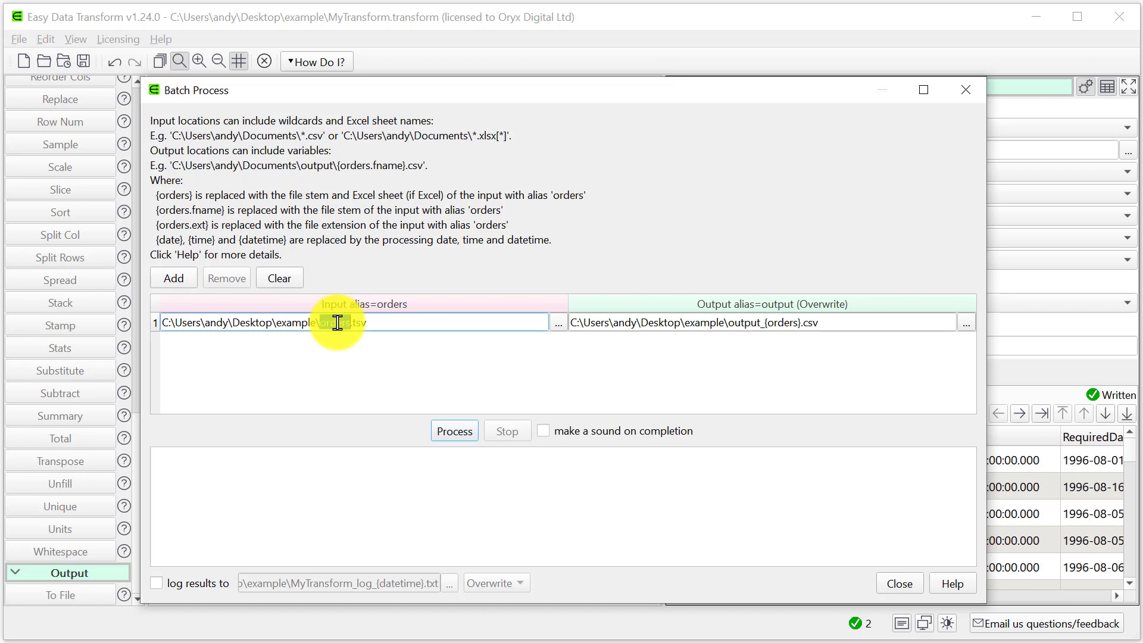
pyautogui.write('*')
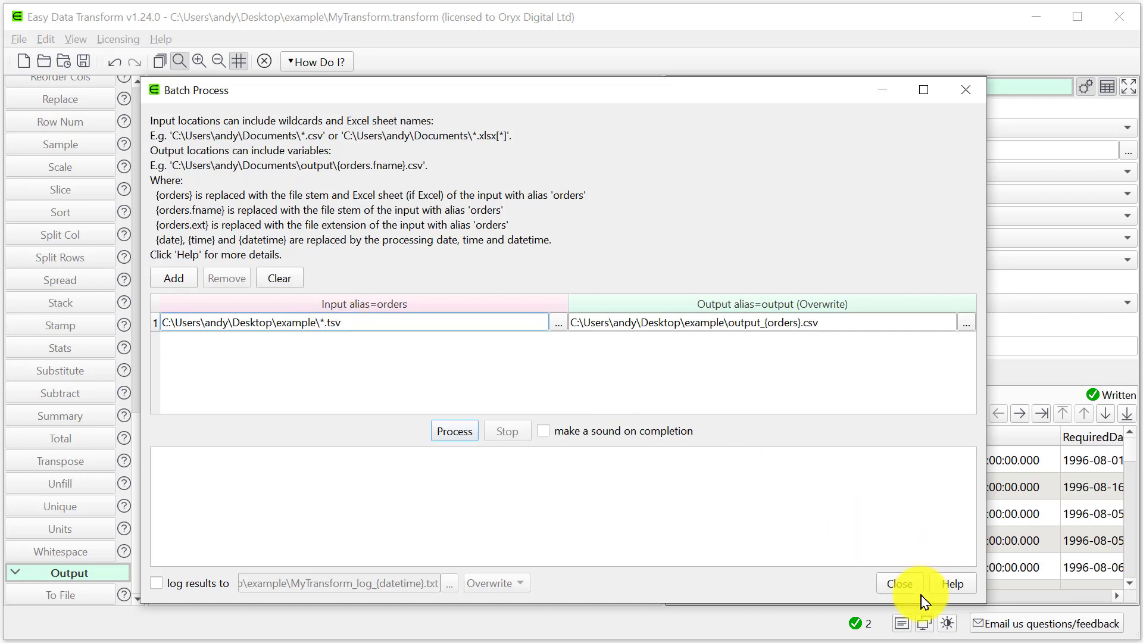
pyautogui.click(897, 584)
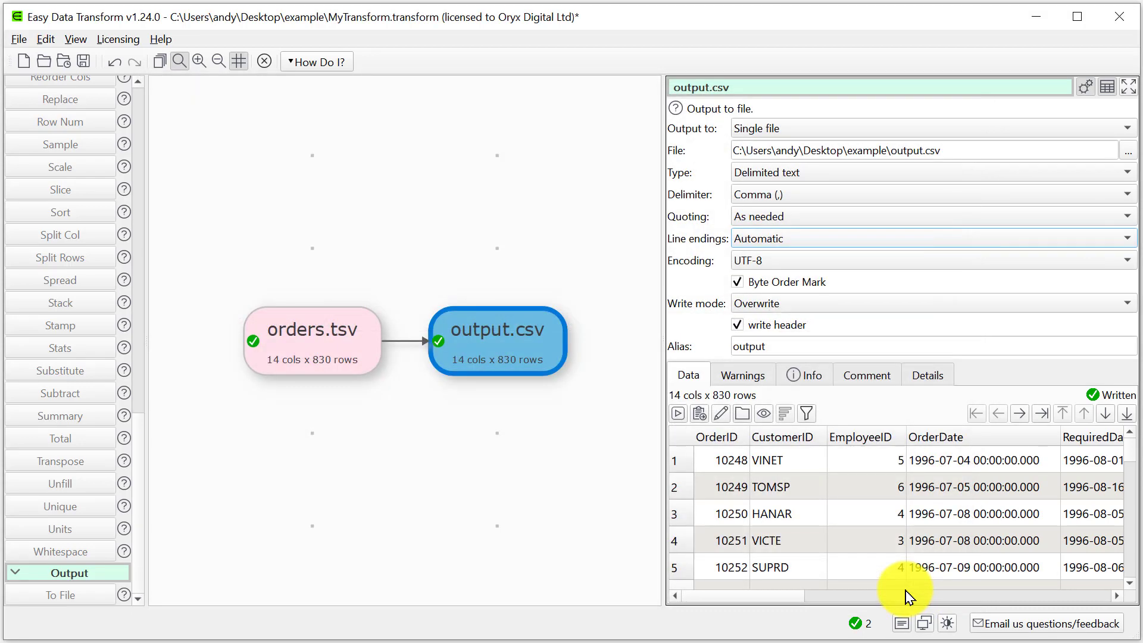